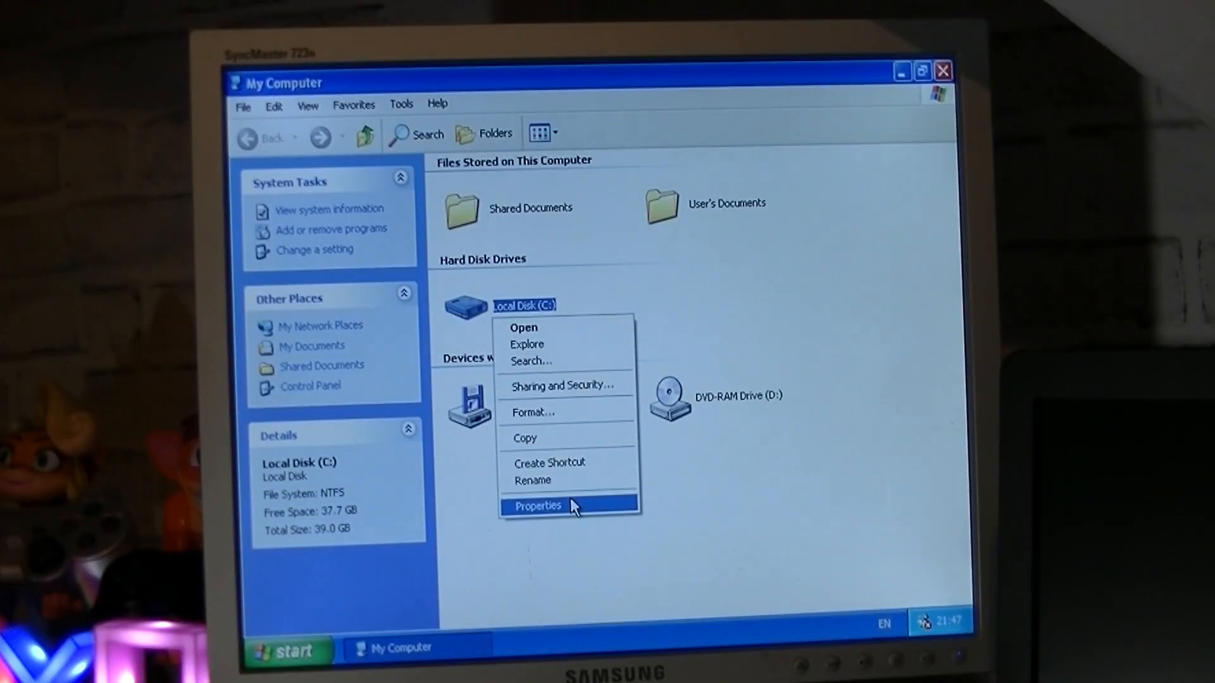
Open the properties of Local Disk (C:) before browsing to USB2 (E:) > Software.
click(537, 506)
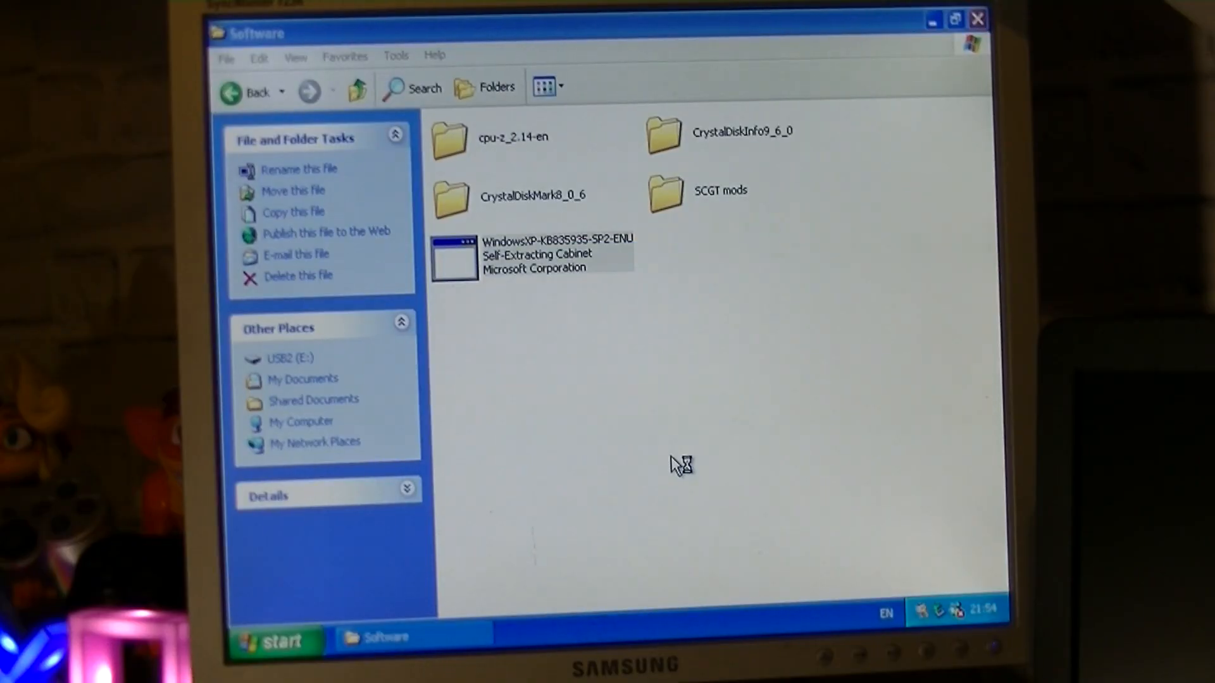
Run the WindowsXP-KB835935-SP2-ENU installer through the wizard and restart Windows.
double_click(455, 256)
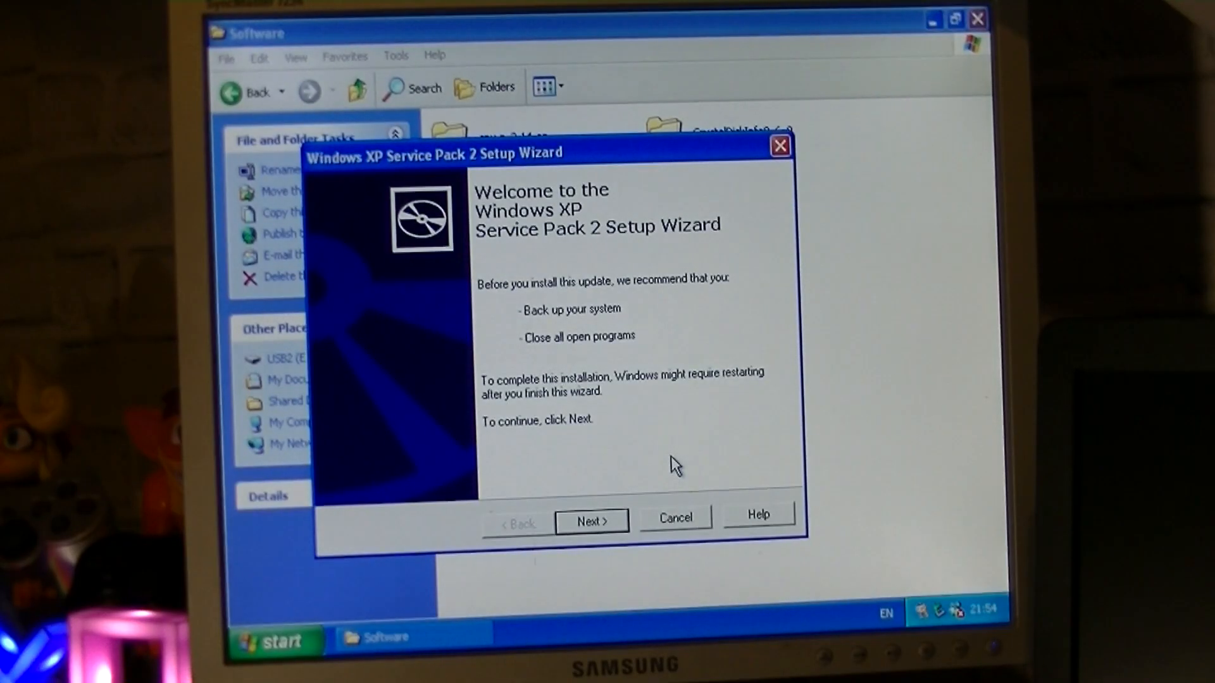
click(590, 521)
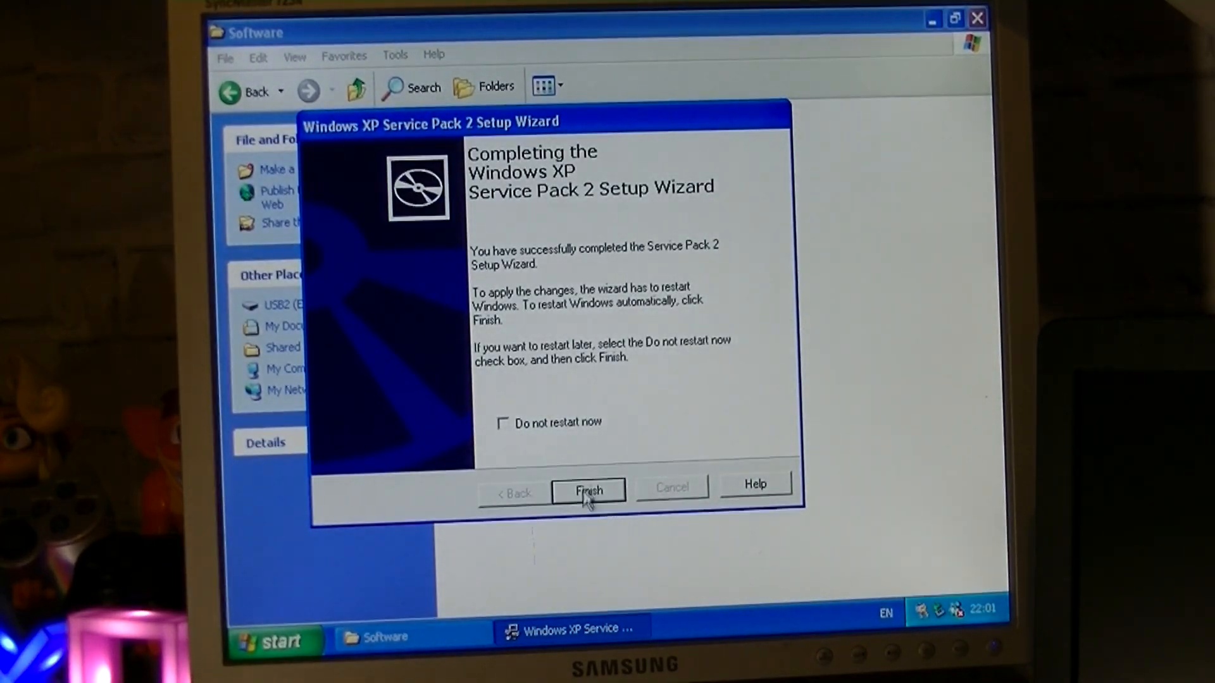
click(587, 490)
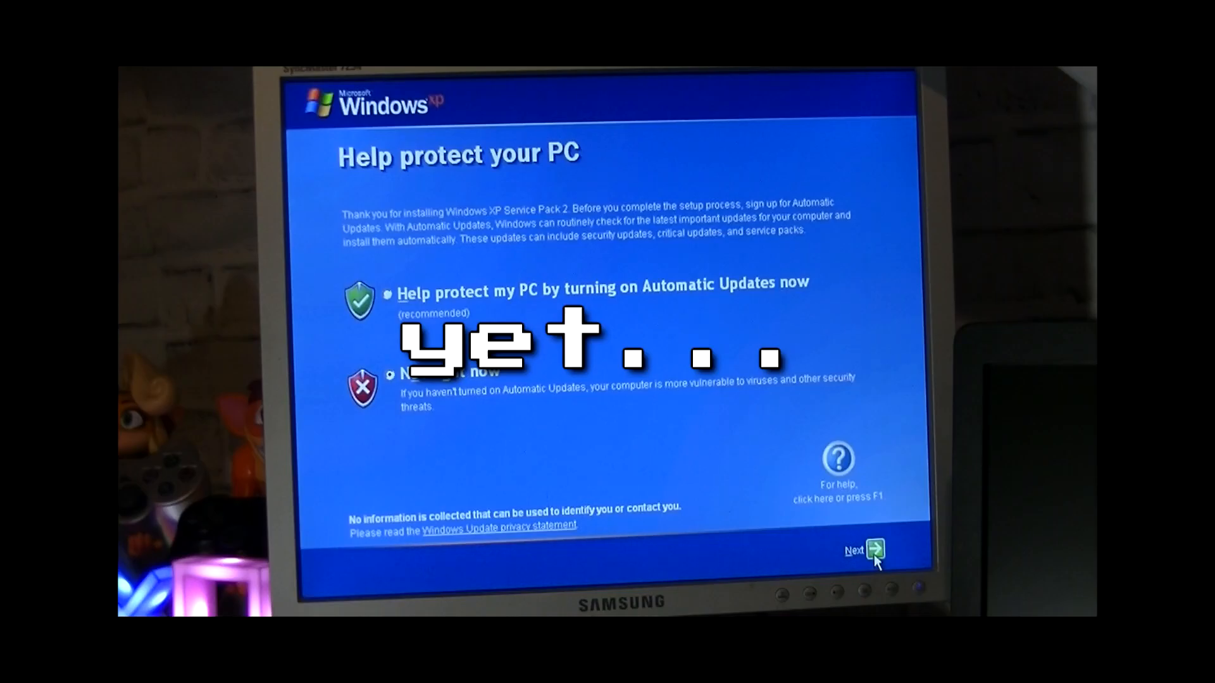
Skip the Automatic Updates screen and set display colour quality to Highest (32 bit).
click(875, 550)
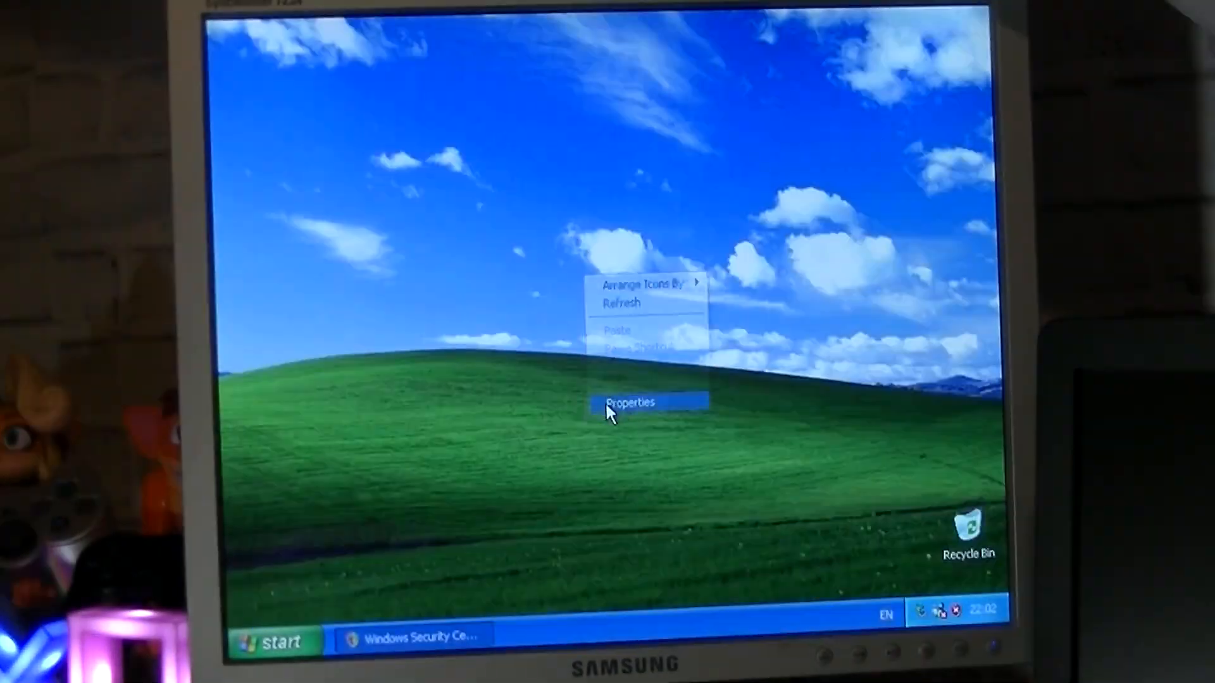
click(629, 403)
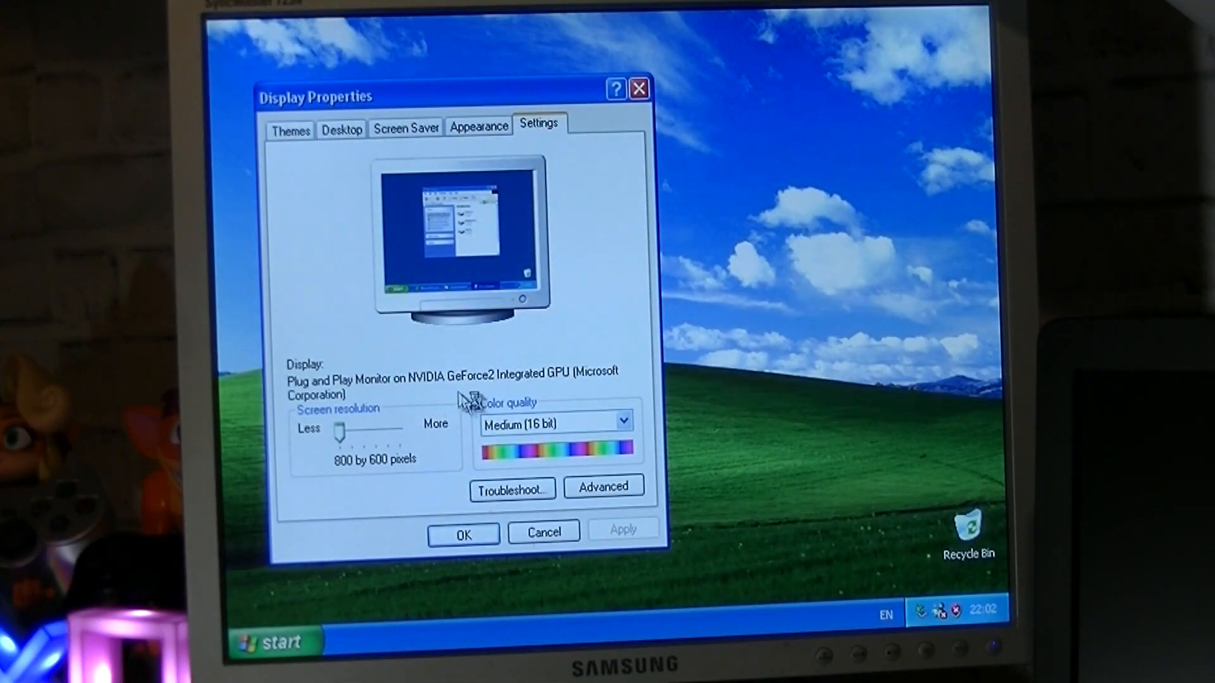
click(622, 420)
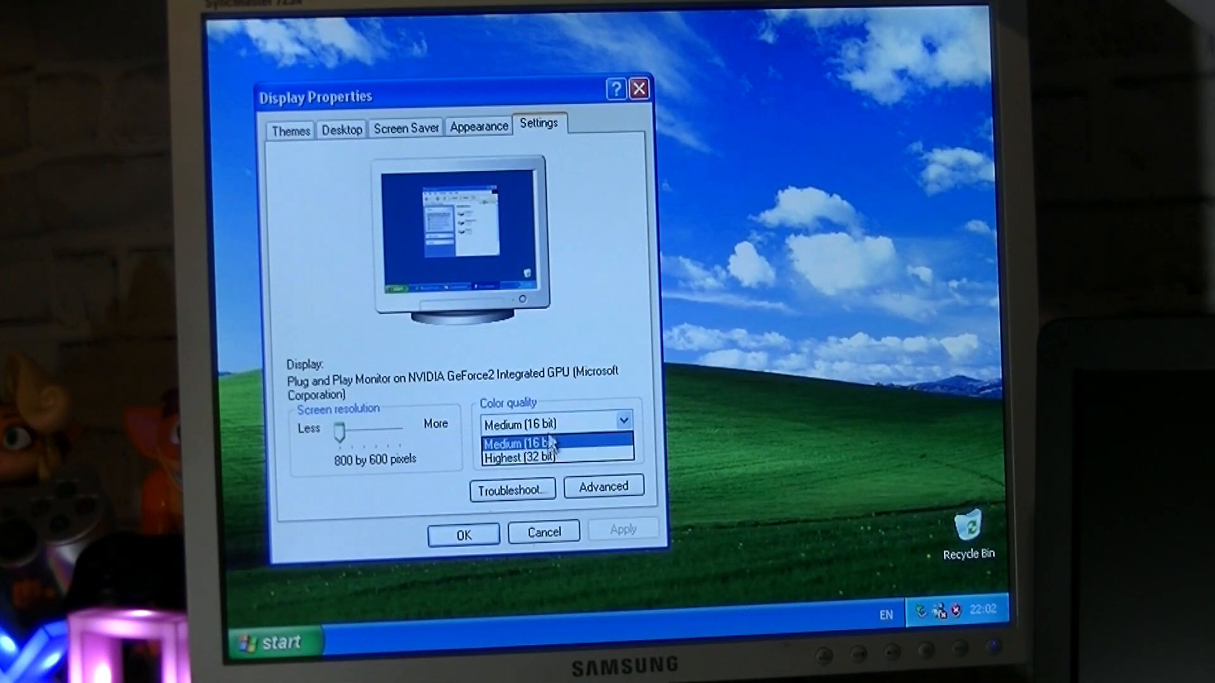
click(520, 458)
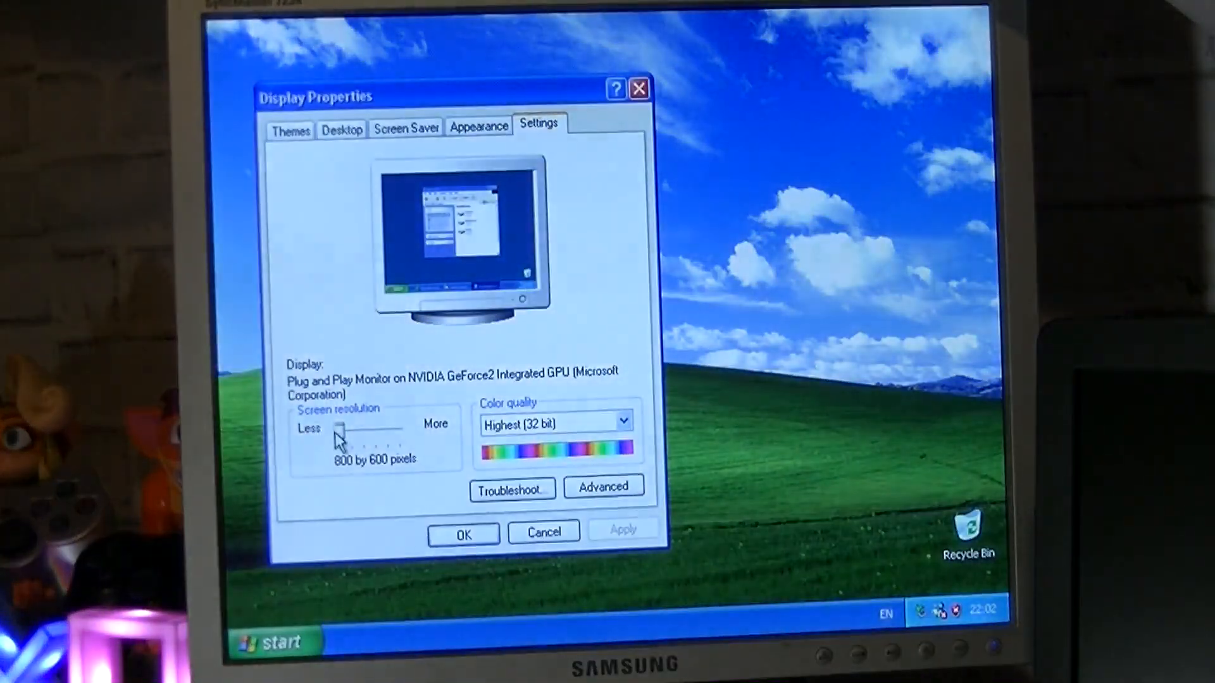
drag(337, 431, 387, 431)
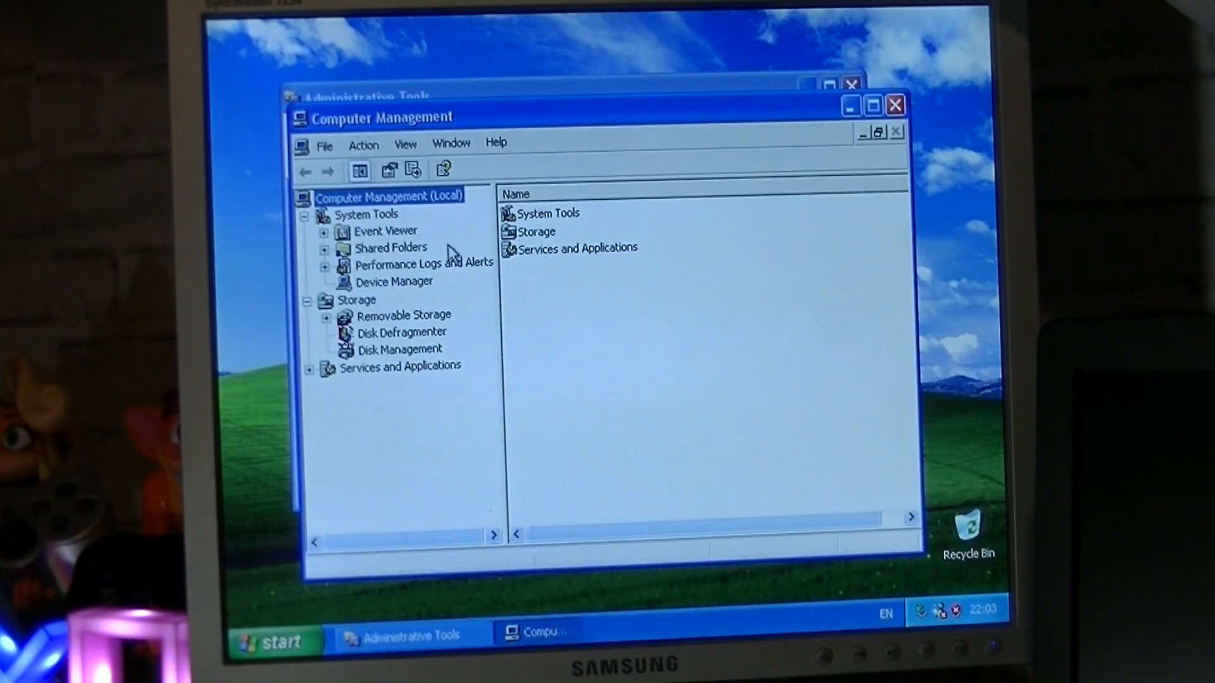
Select Device Manager under System Tools to list hardware, including driverless Other devices.
click(394, 281)
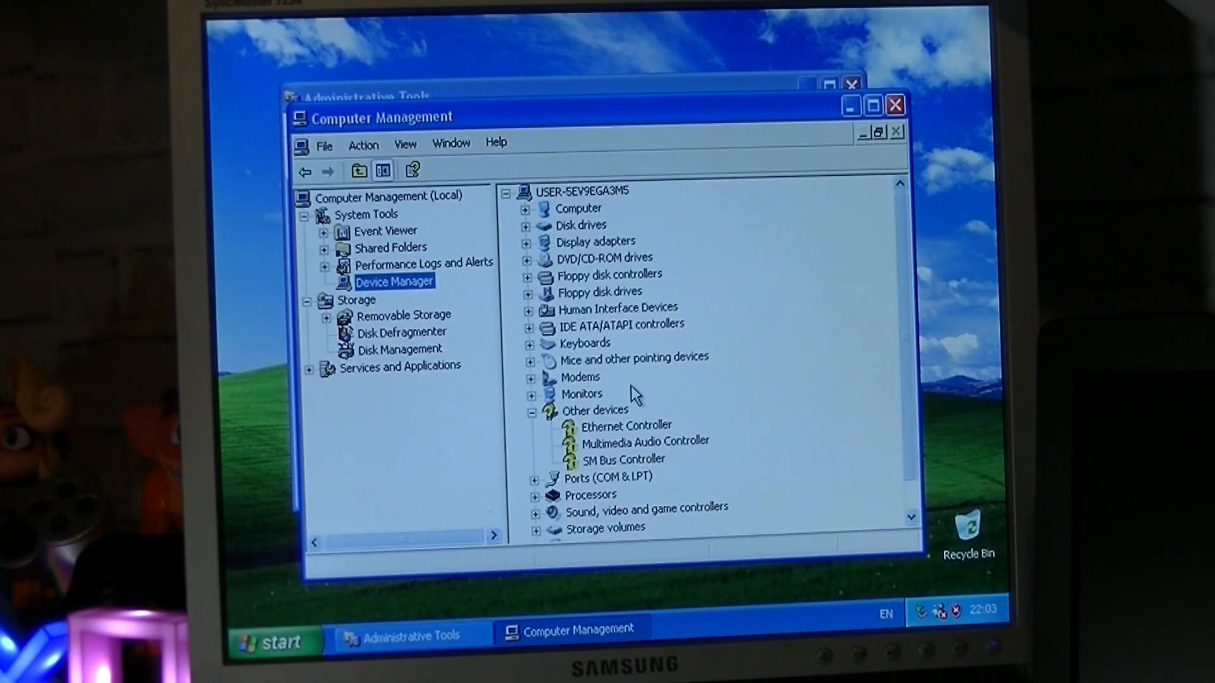
mouse_move(587, 418)
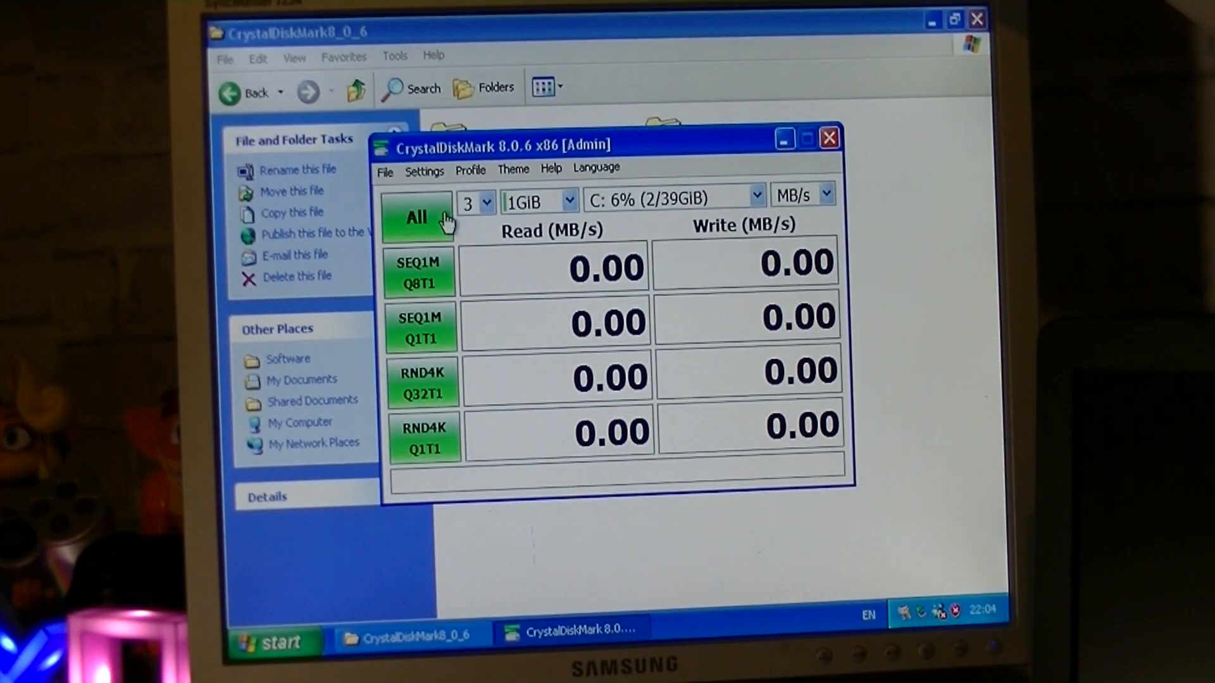
Start all CrystalDiskMark read and write benchmarks on drive C:.
click(417, 217)
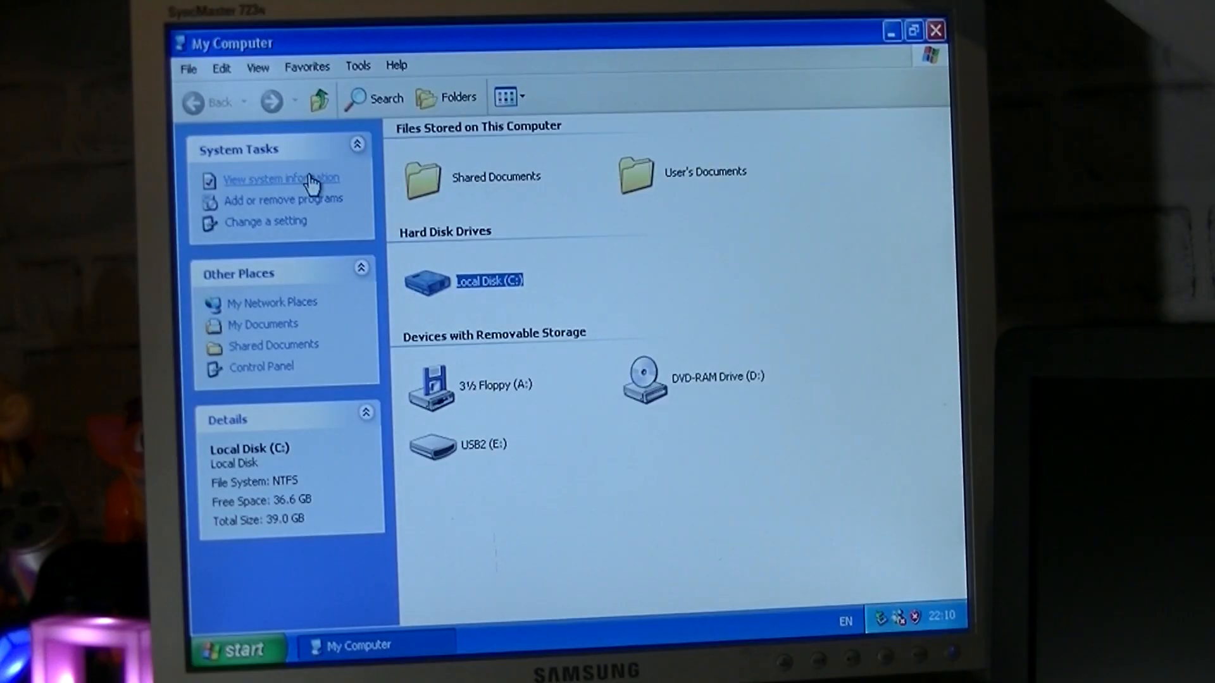
Open View system information from My Computer to see Windows XP Home Edition SP2.
click(281, 178)
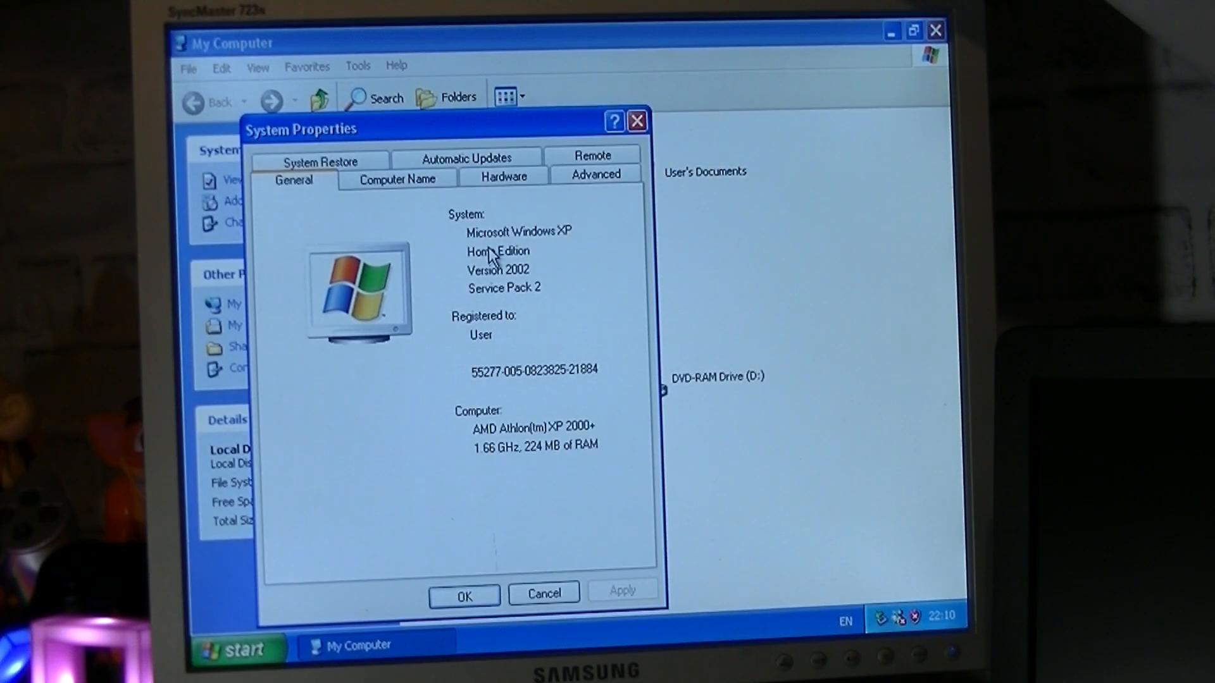
mouse_move(498, 304)
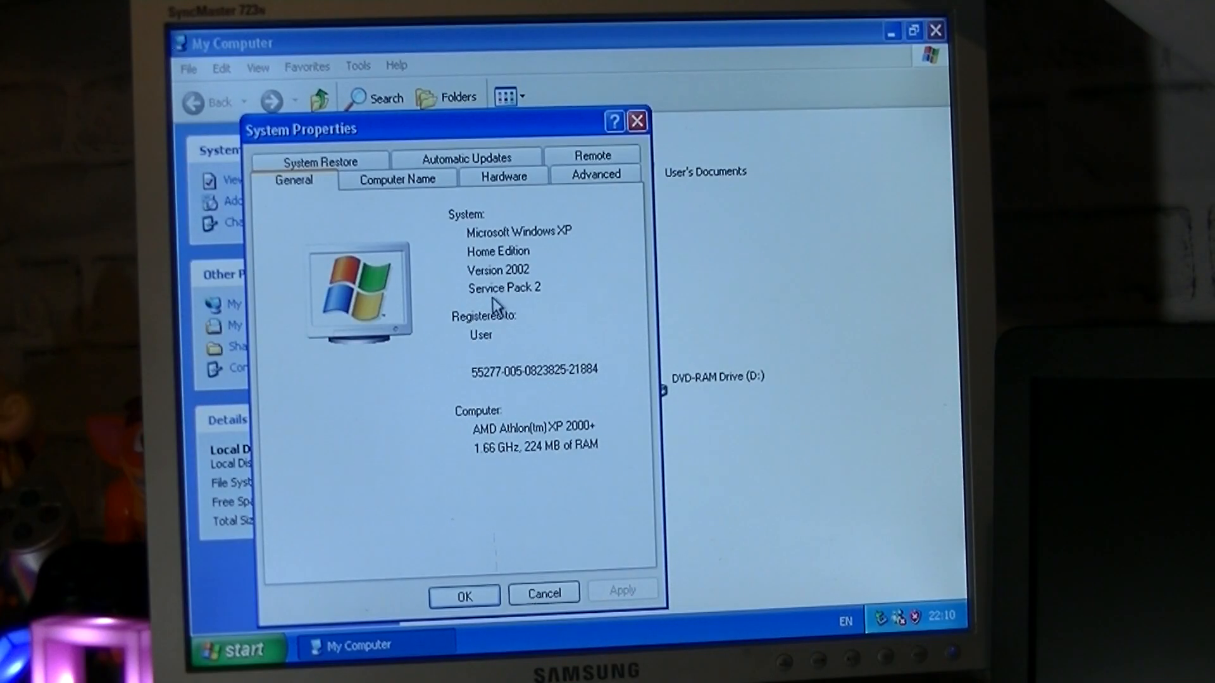
mouse_move(508, 294)
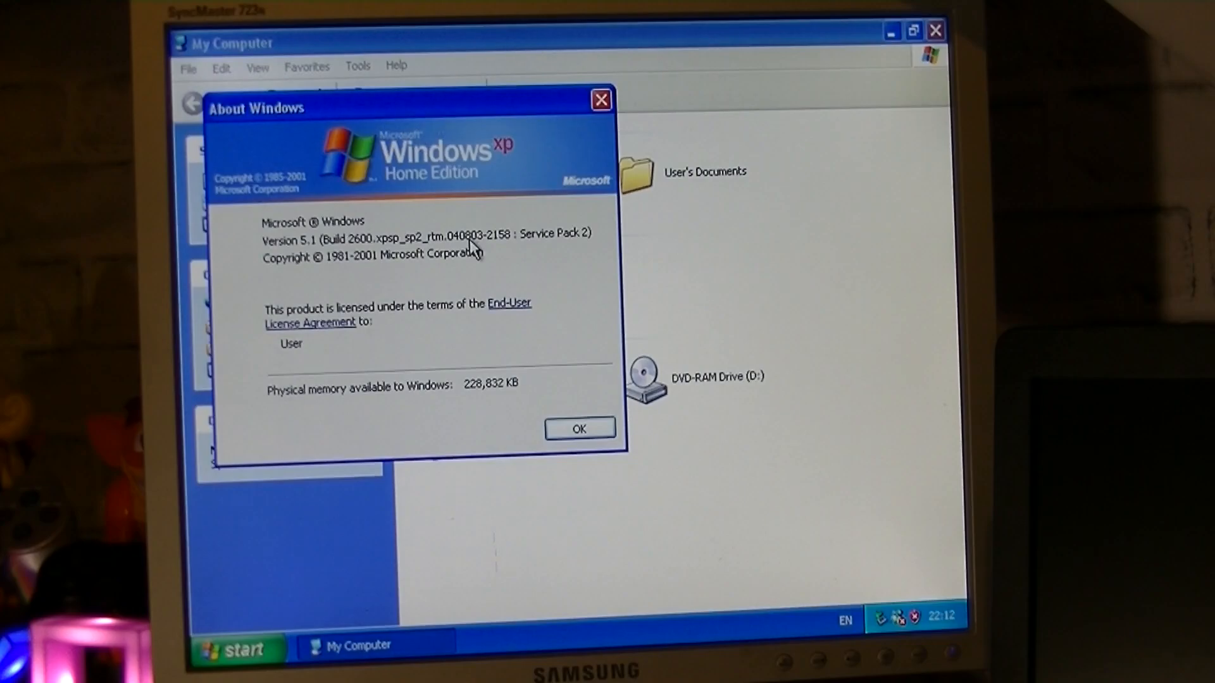
mouse_move(493, 267)
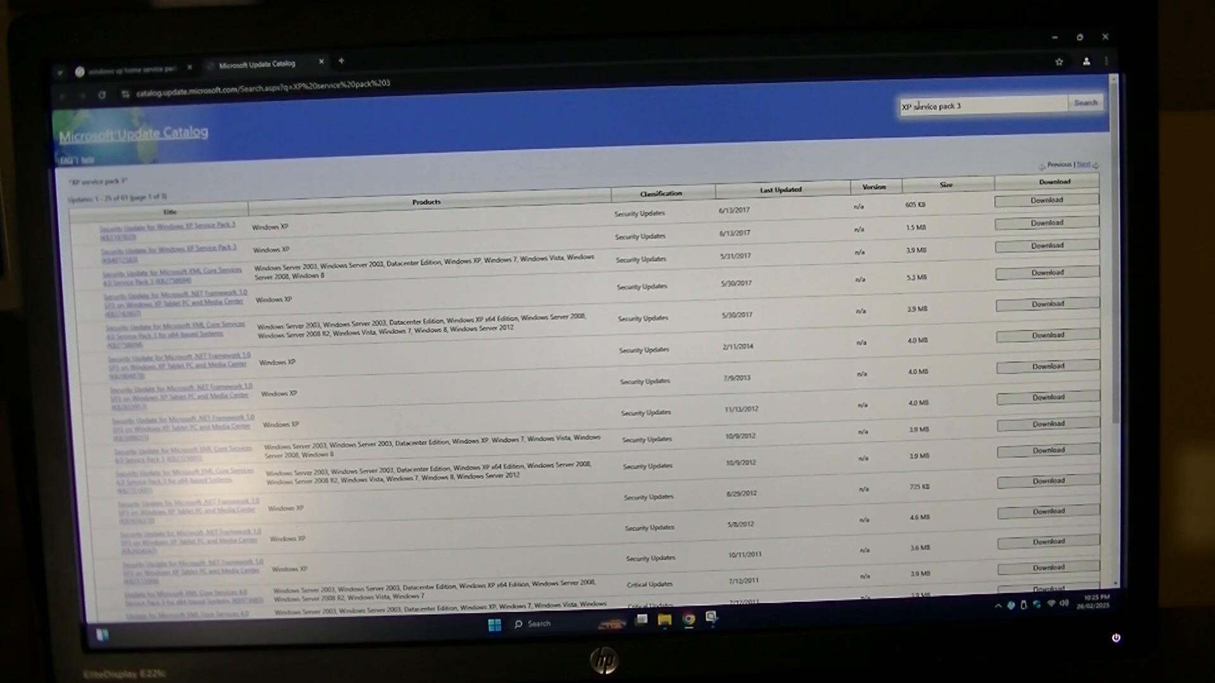
Download the Service Pack 3 (KB936929) .exe from the catalog's Service Packs entry.
scroll(down, 3)
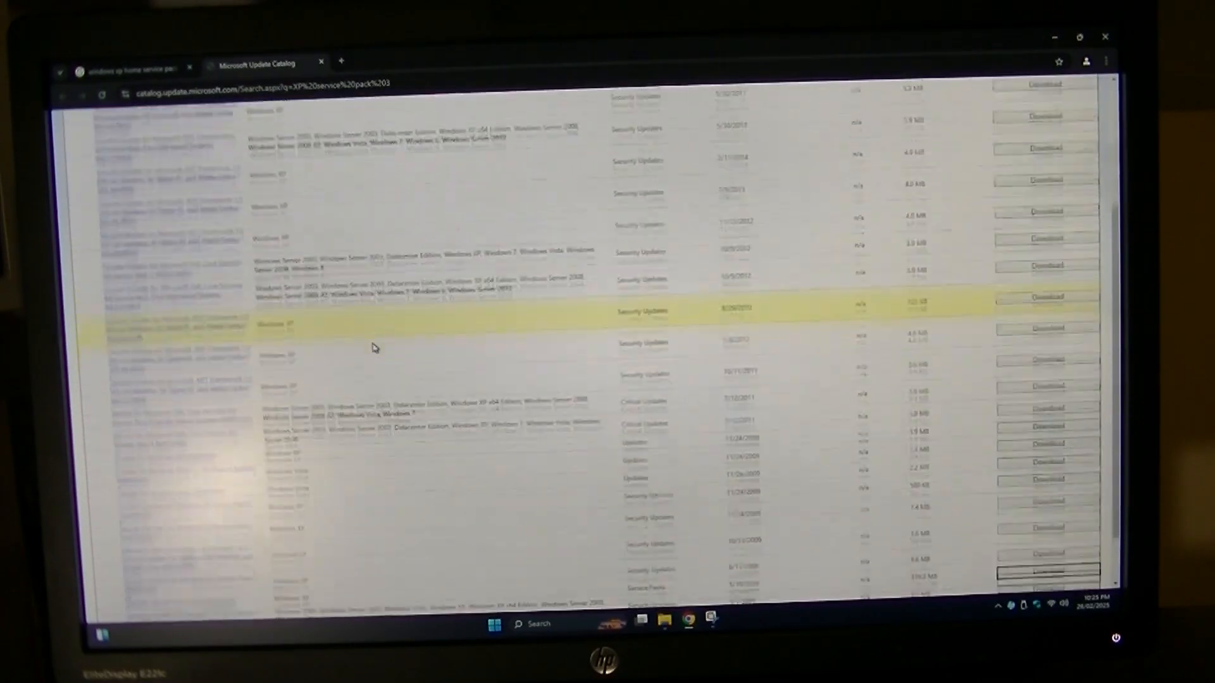
scroll(down, 3)
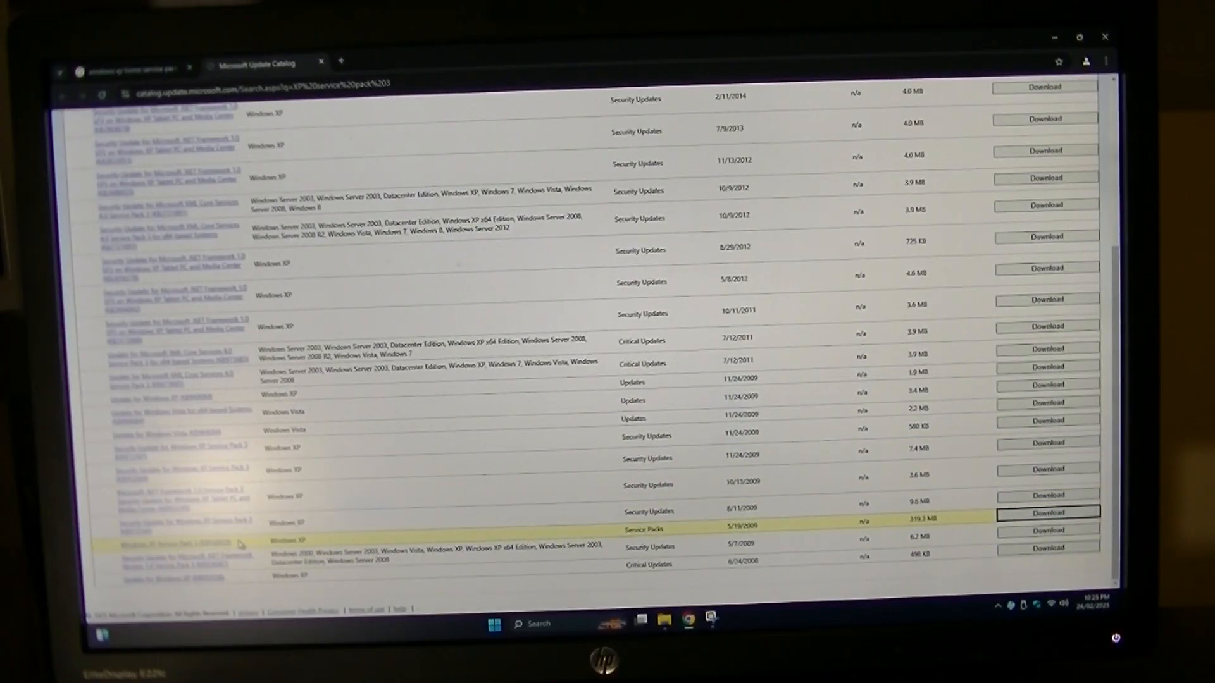
click(1046, 512)
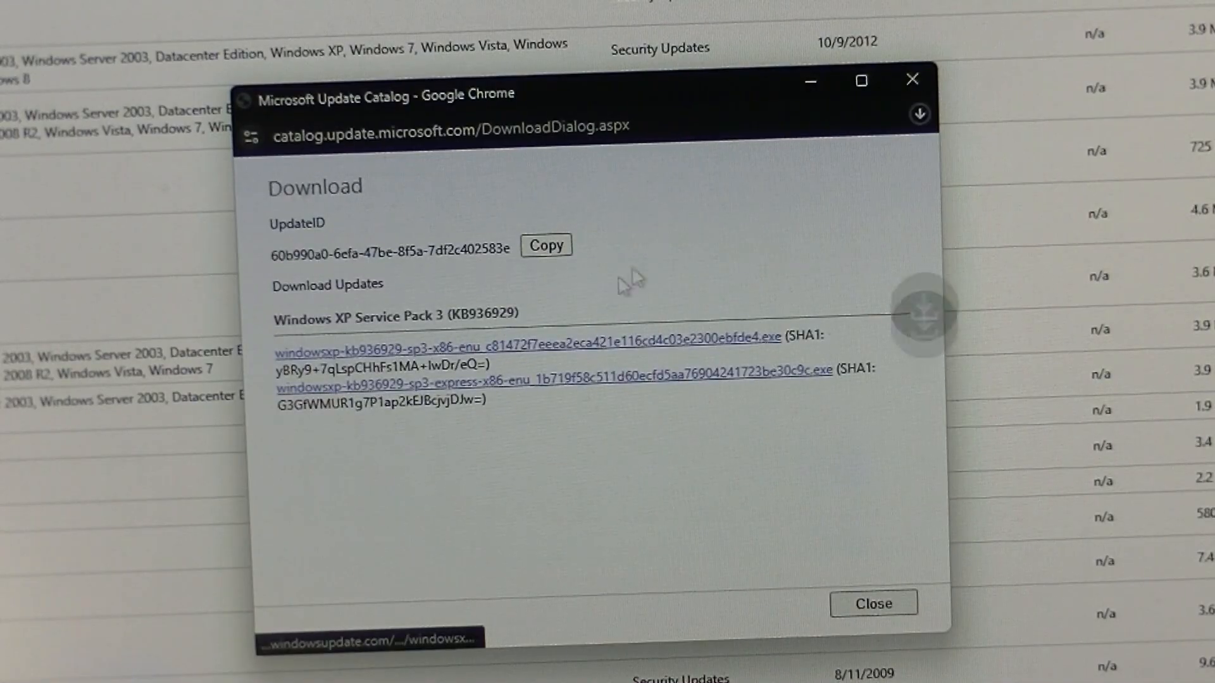
click(921, 114)
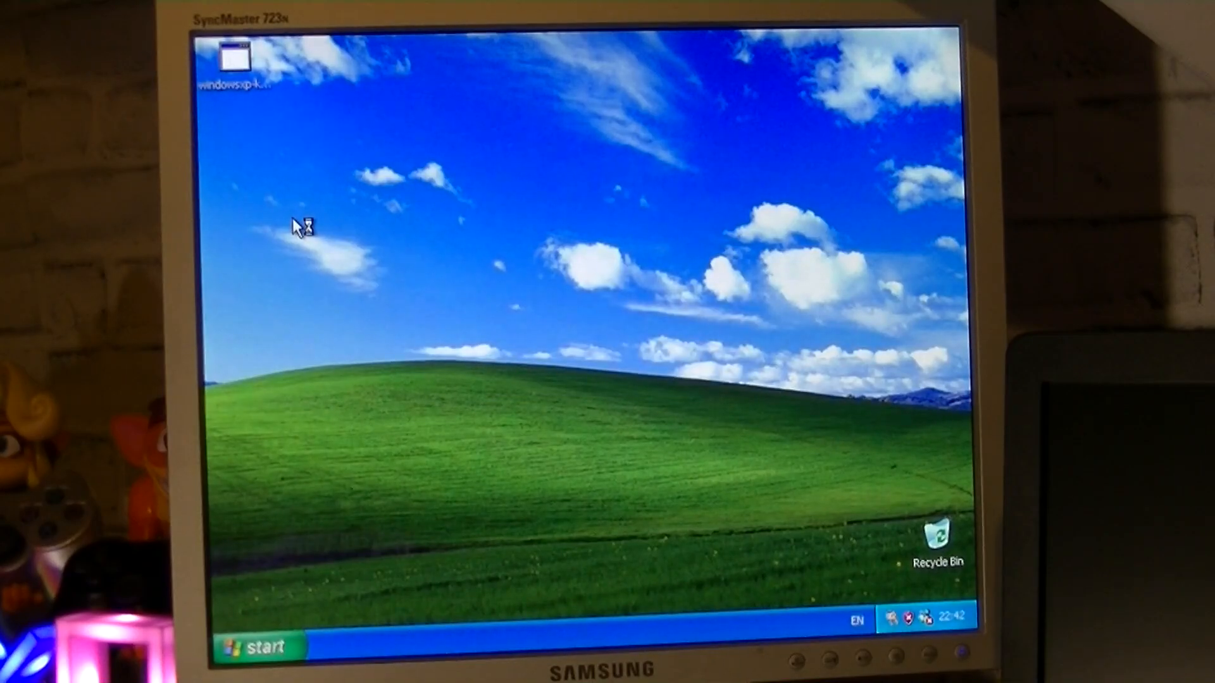
Run the windowsxp-kb936929 installer from the desktop through the wizard and restart.
double_click(235, 59)
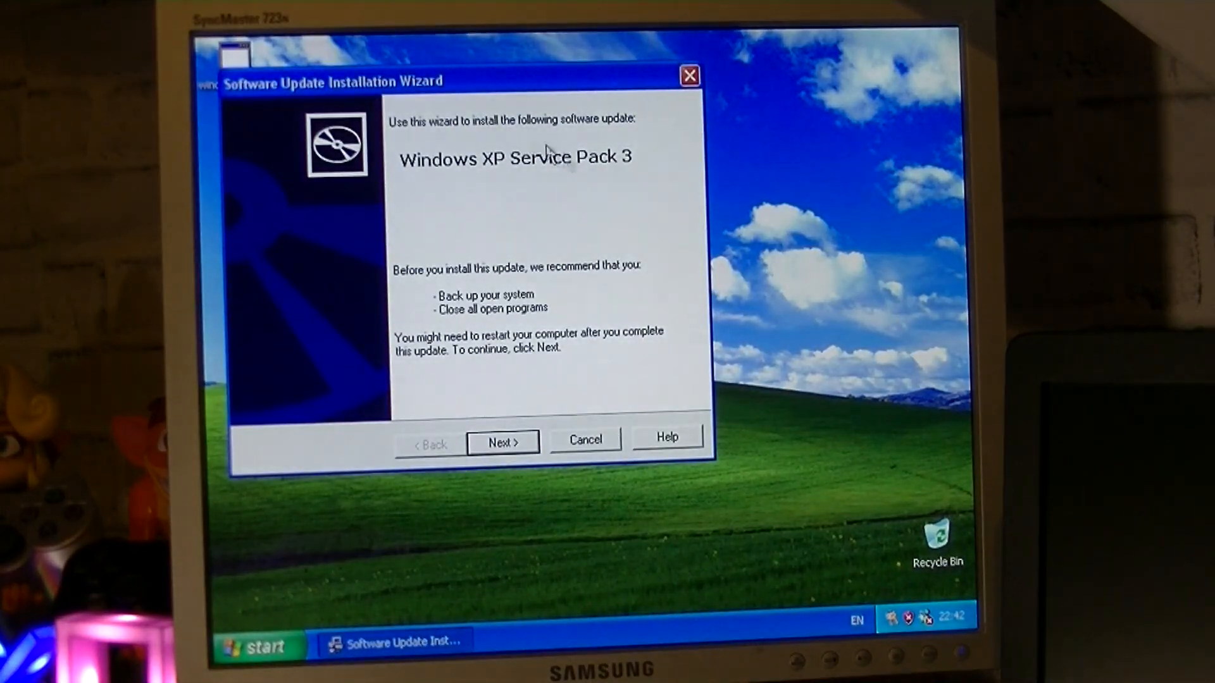
click(502, 443)
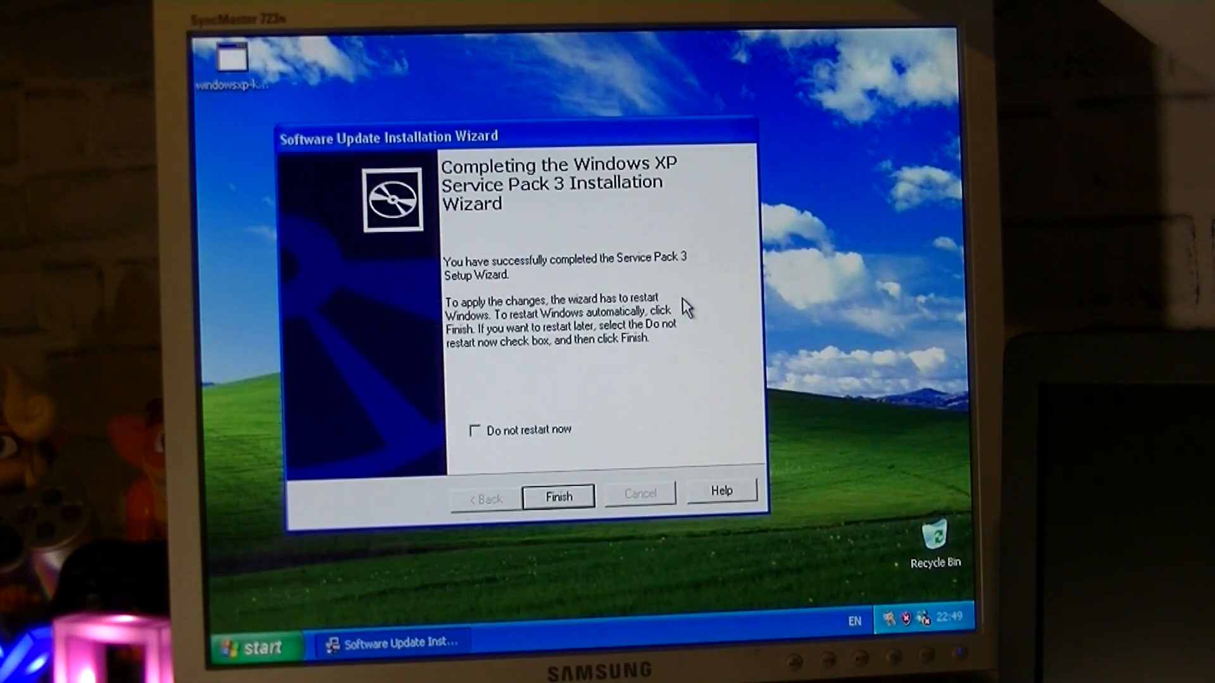
click(557, 496)
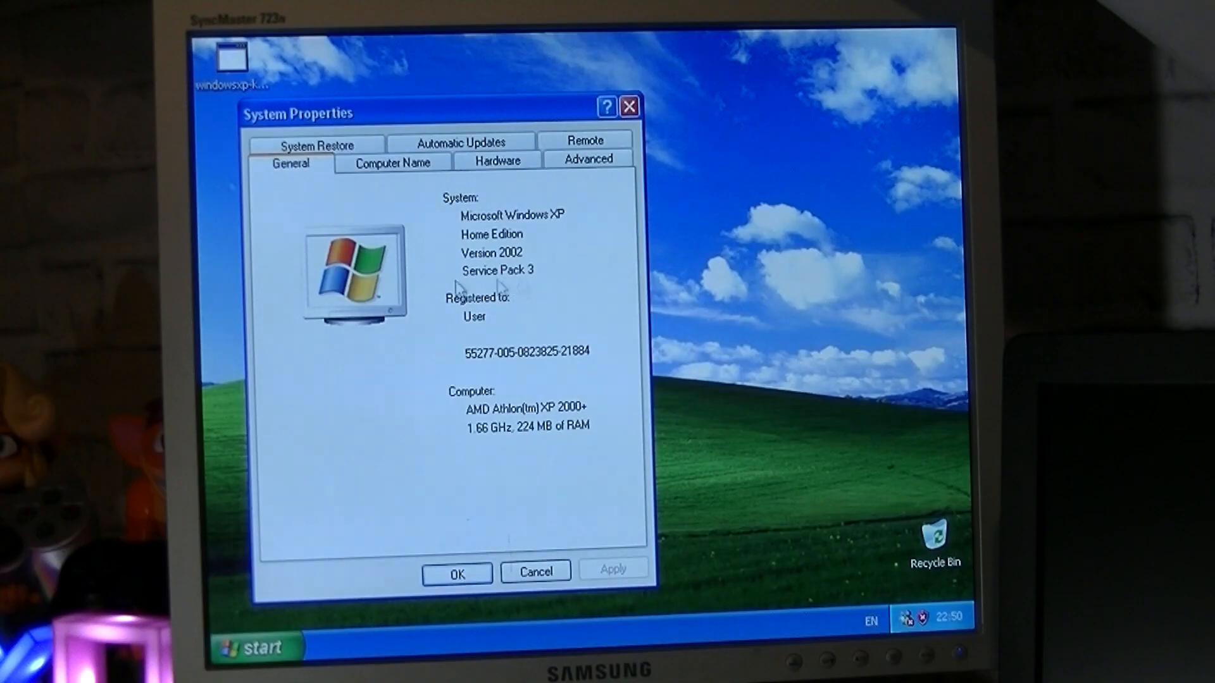
Open Device Manager from System Properties, showing Ethernet, Audio and SM Bus controllers without drivers.
click(391, 162)
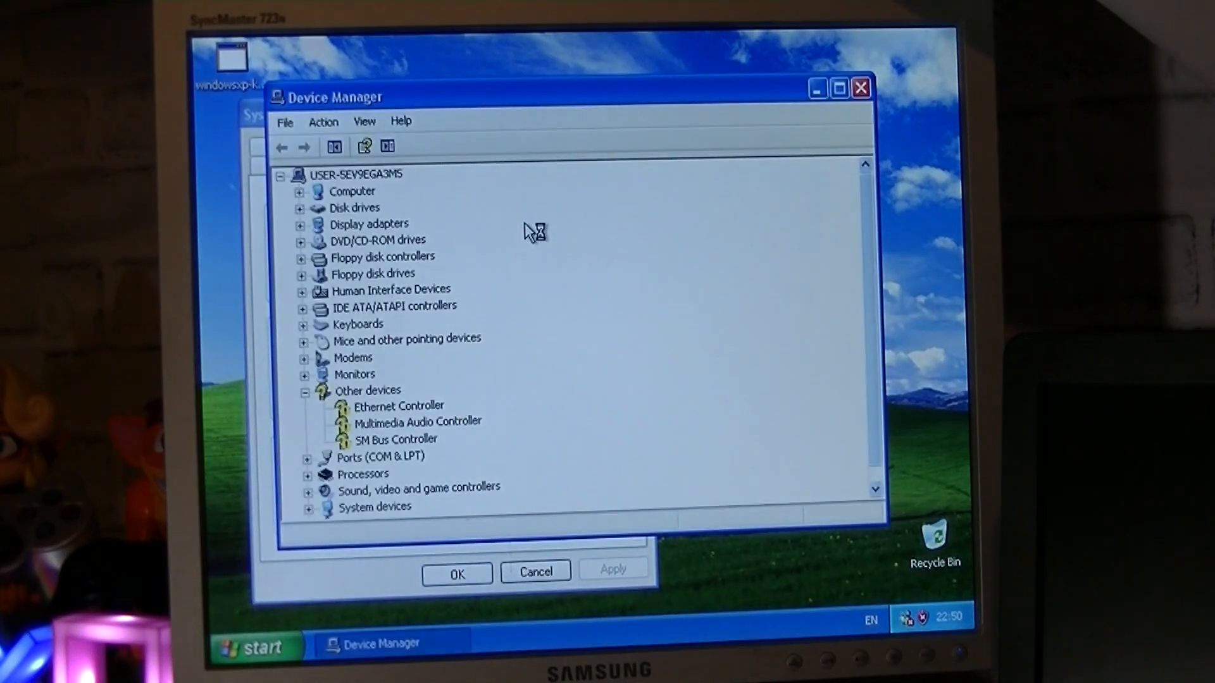
mouse_move(440, 421)
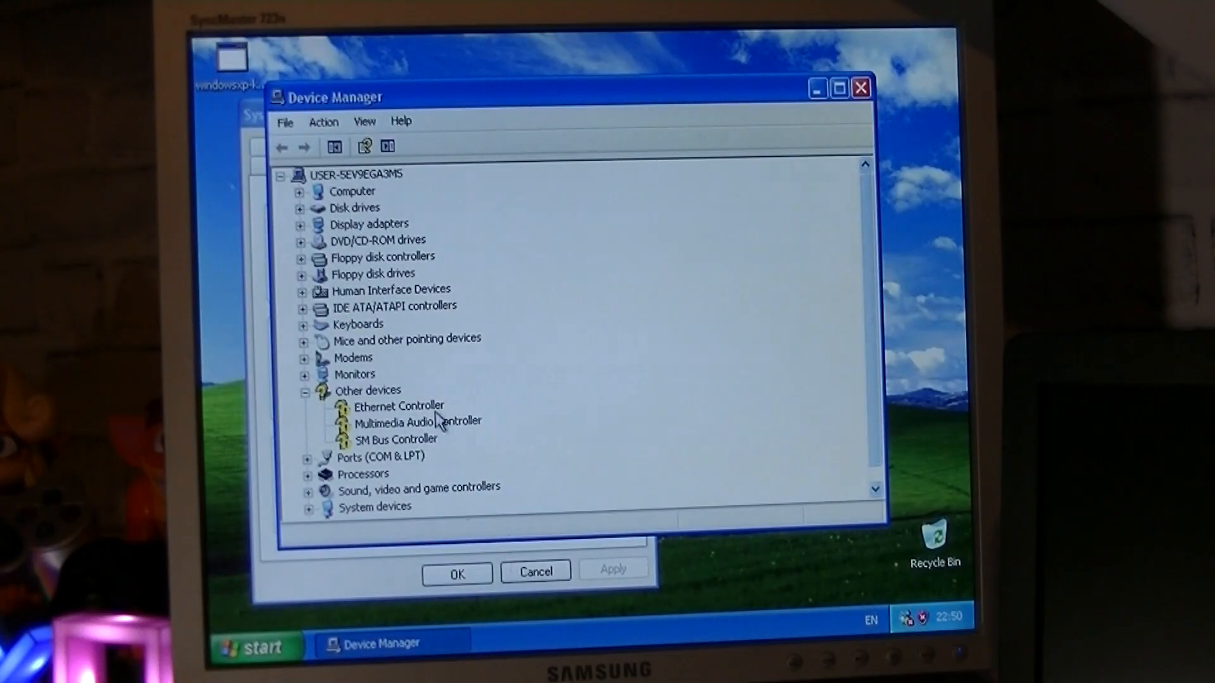